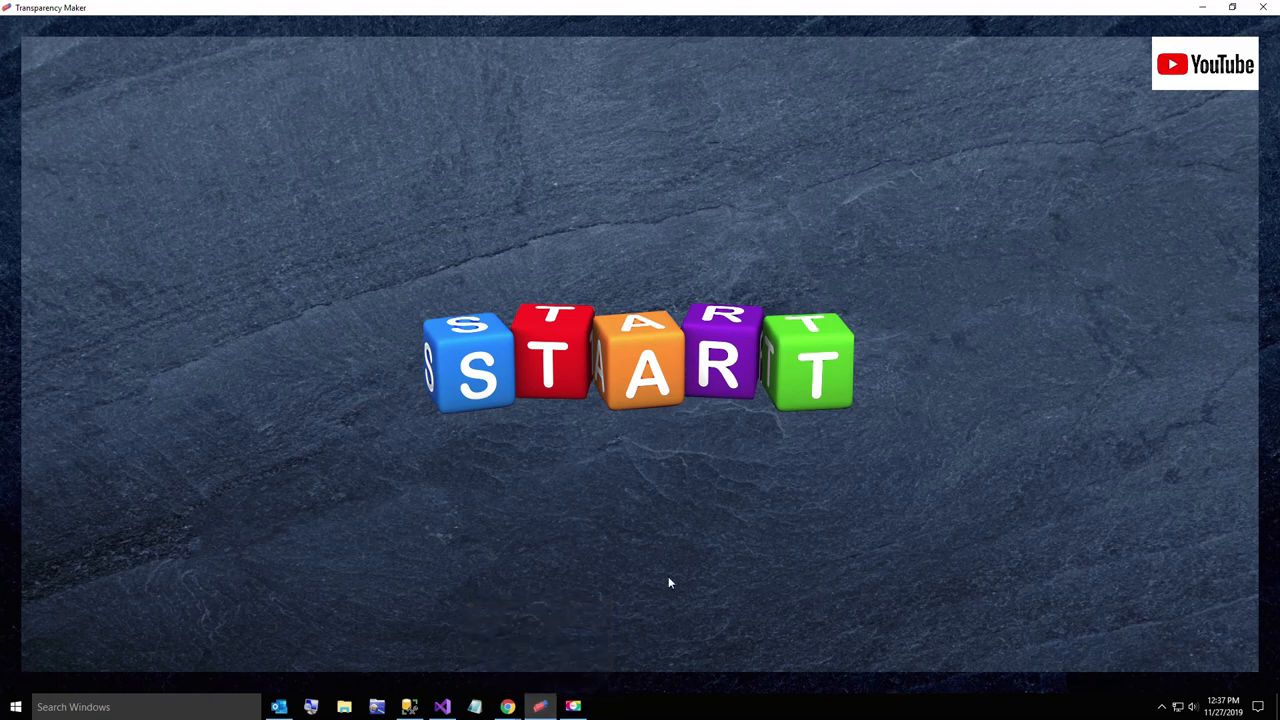
{"action": "mouse_move", "coordinate": [690, 616]}
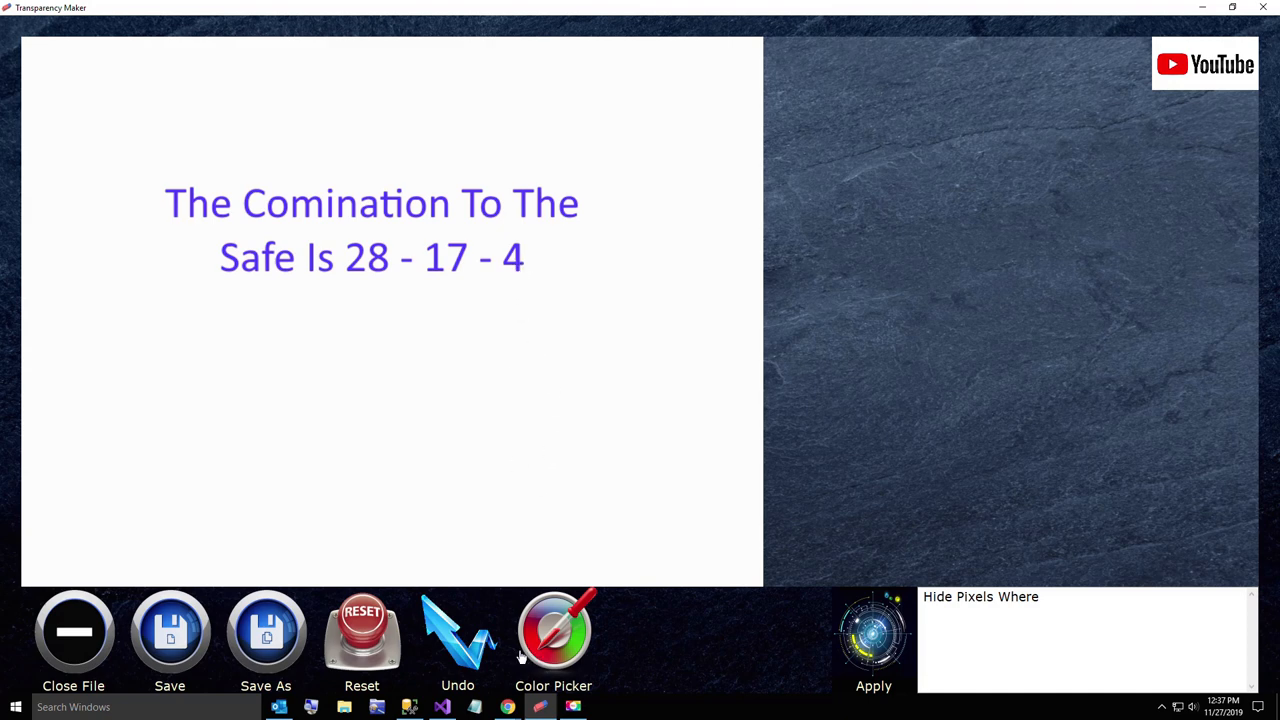
{"action": "mouse_move", "coordinate": [518, 262]}
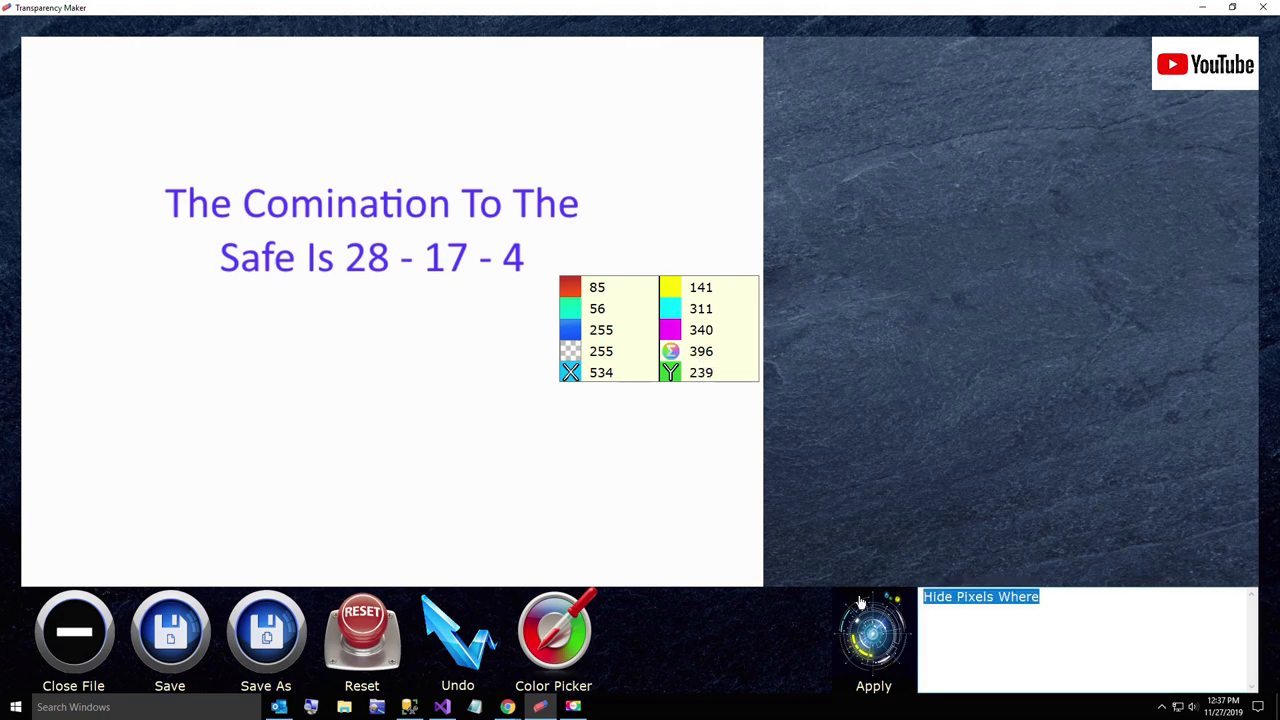
Step: Write an Update Pixels rule setting colour 84 55 253, one shade off the message purple
{"action": "type", "text": "Update Pixel"}
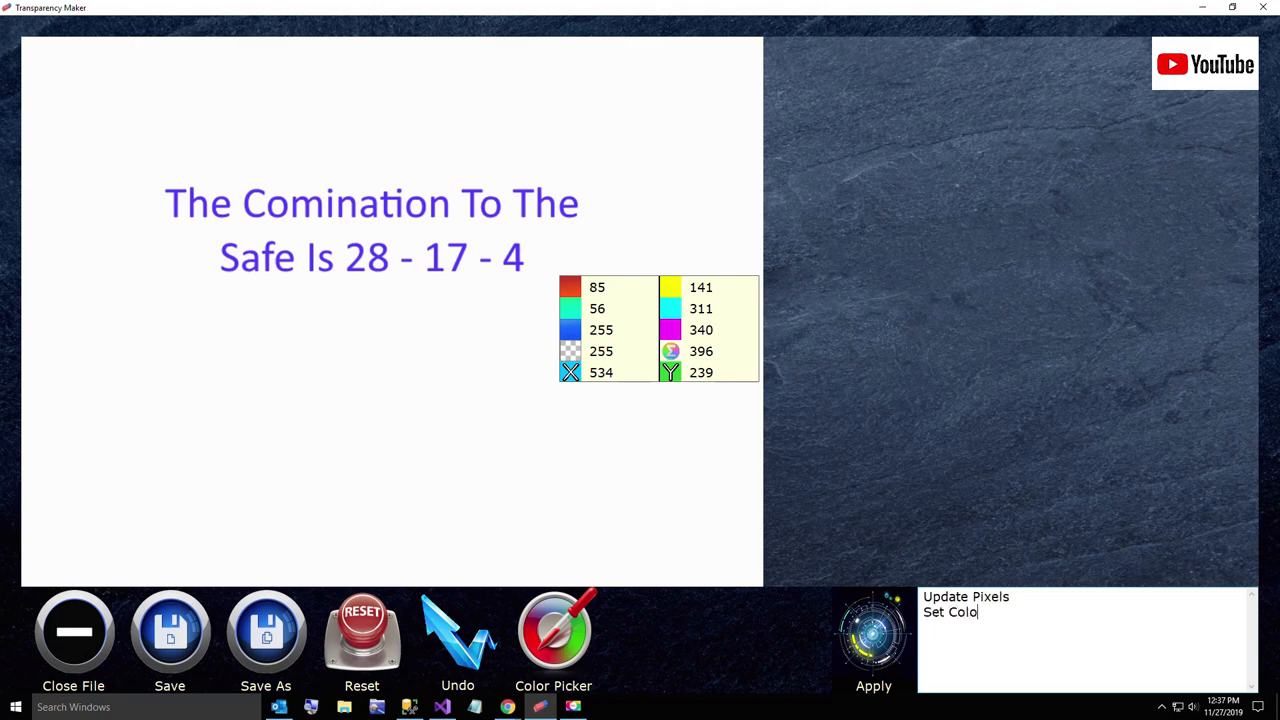
{"action": "type", "text": "r 84 55"}
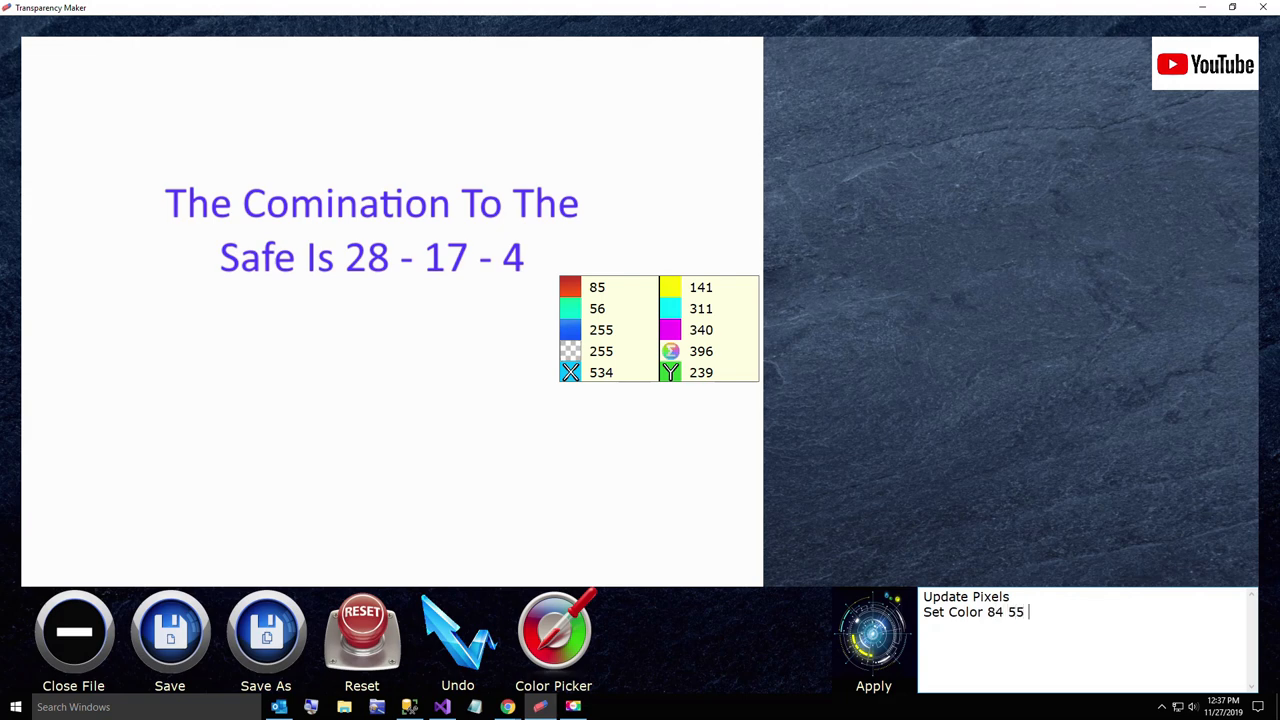
{"action": "type", "text": "253"}
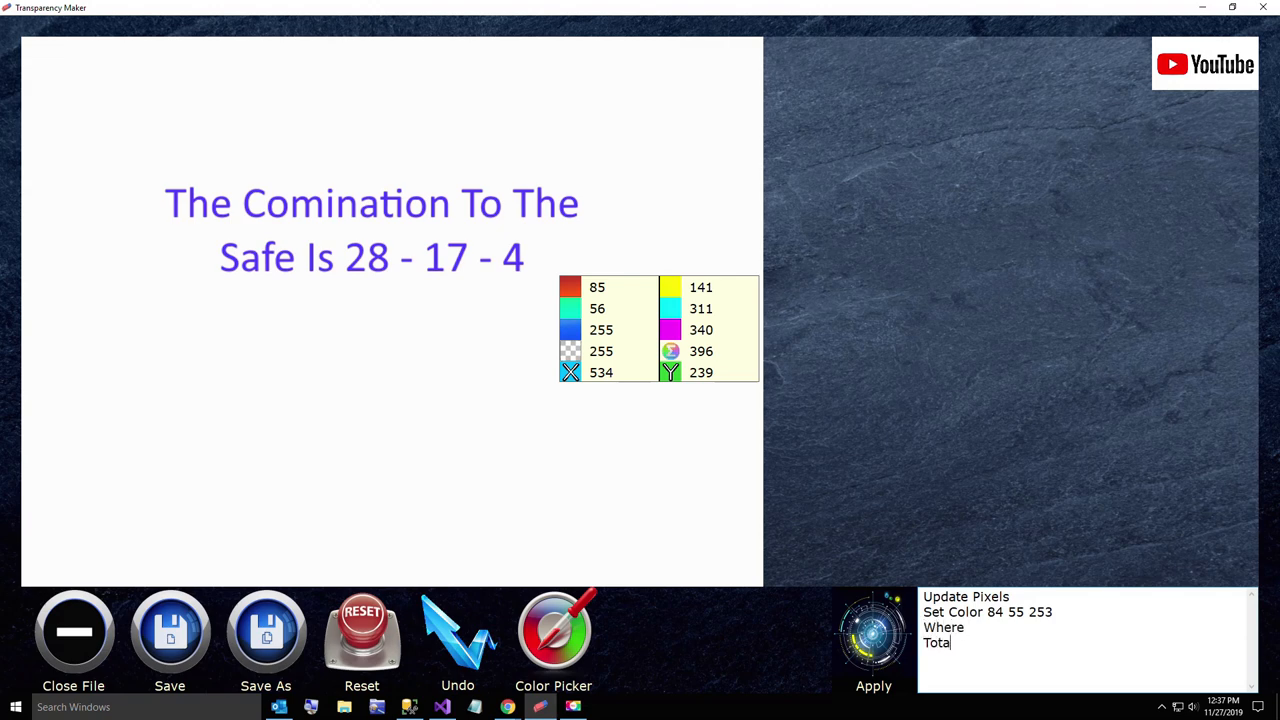
{"action": "key", "text": "Backspace"}
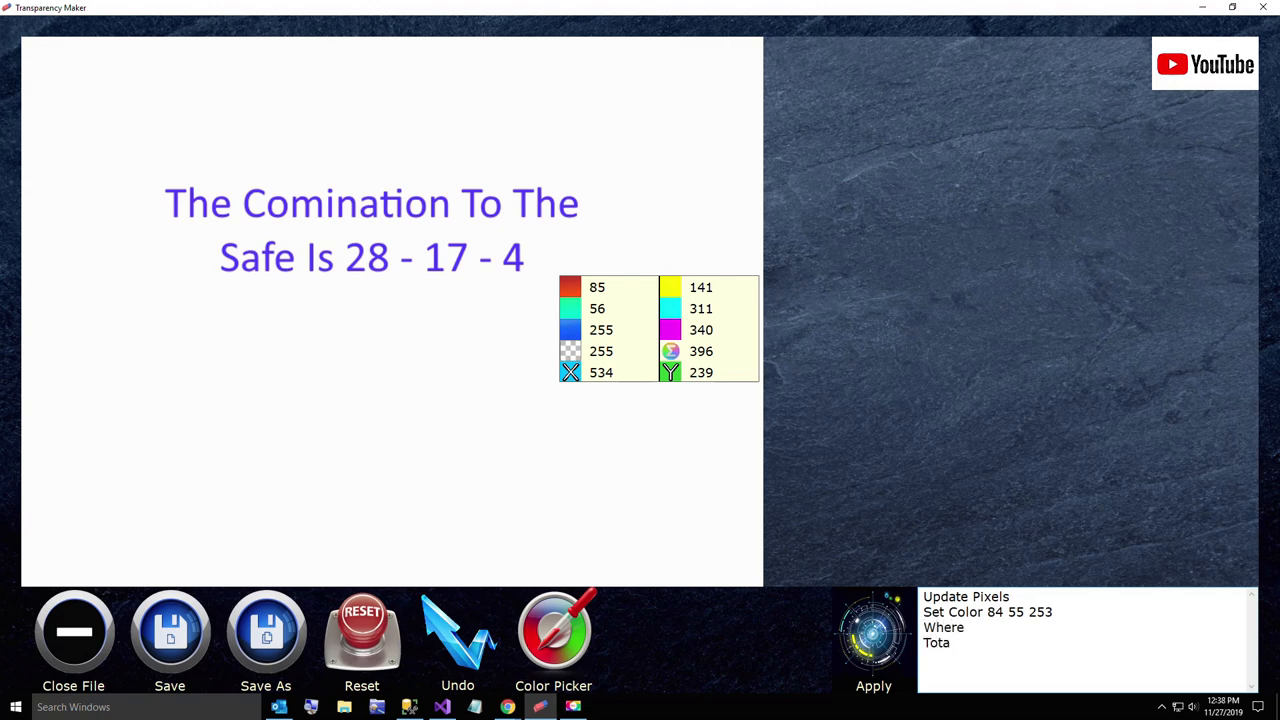
Step: Extend the rule with 'Total > 400' so the white background floods with near-identical purple
{"action": "type", "text": "l > 400"}
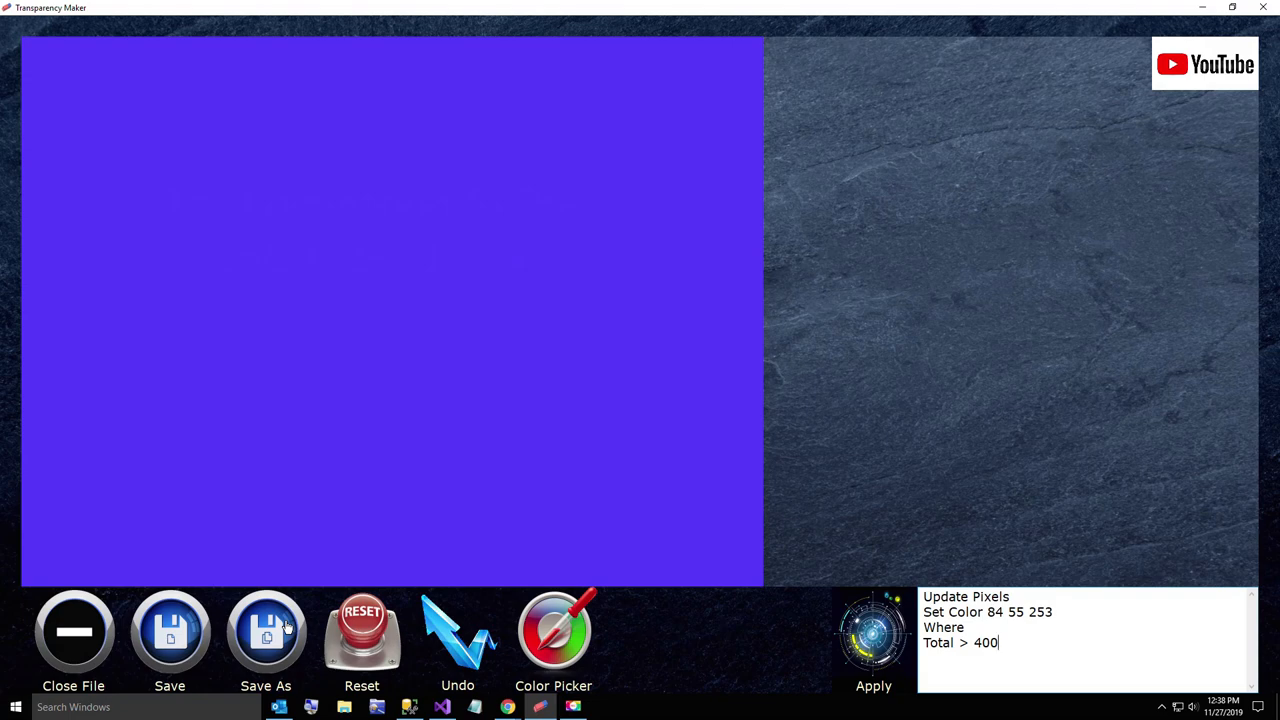
Step: Save the solid-purple picture as a new file named 'Hidd...' in the Temp folder
{"action": "left_click", "coordinate": [266, 630]}
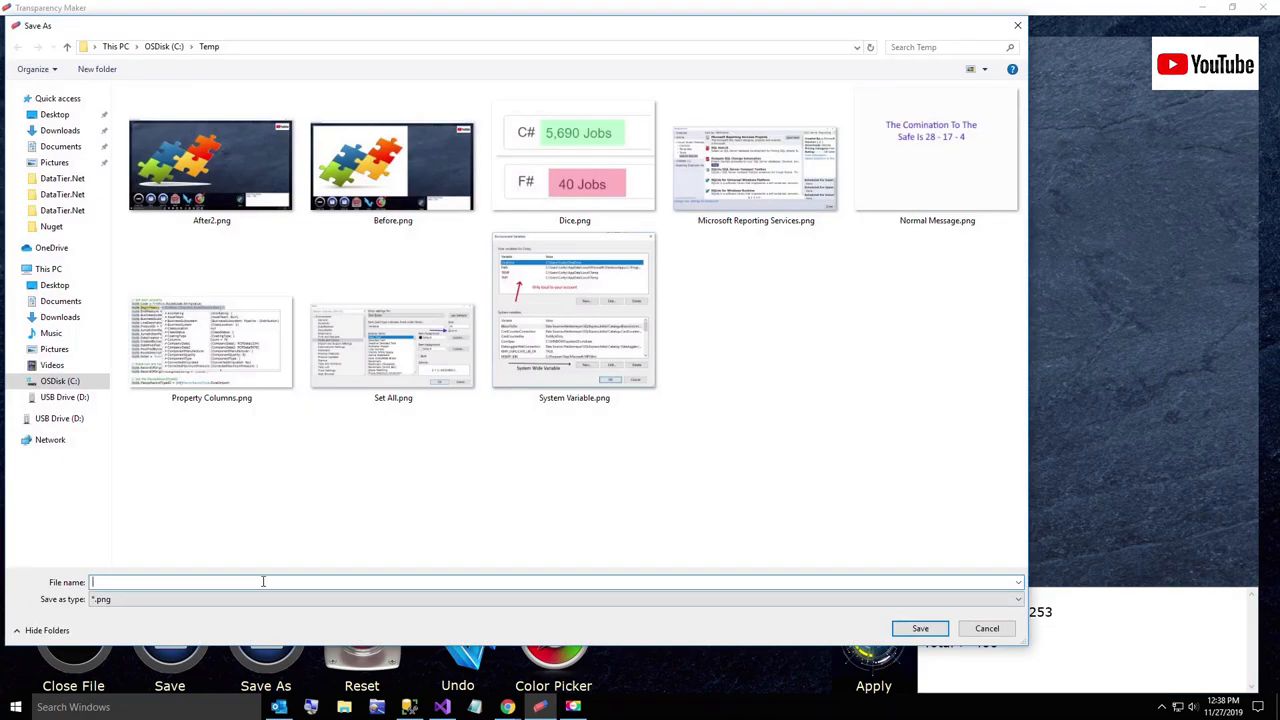
{"action": "type", "text": "Hidd"}
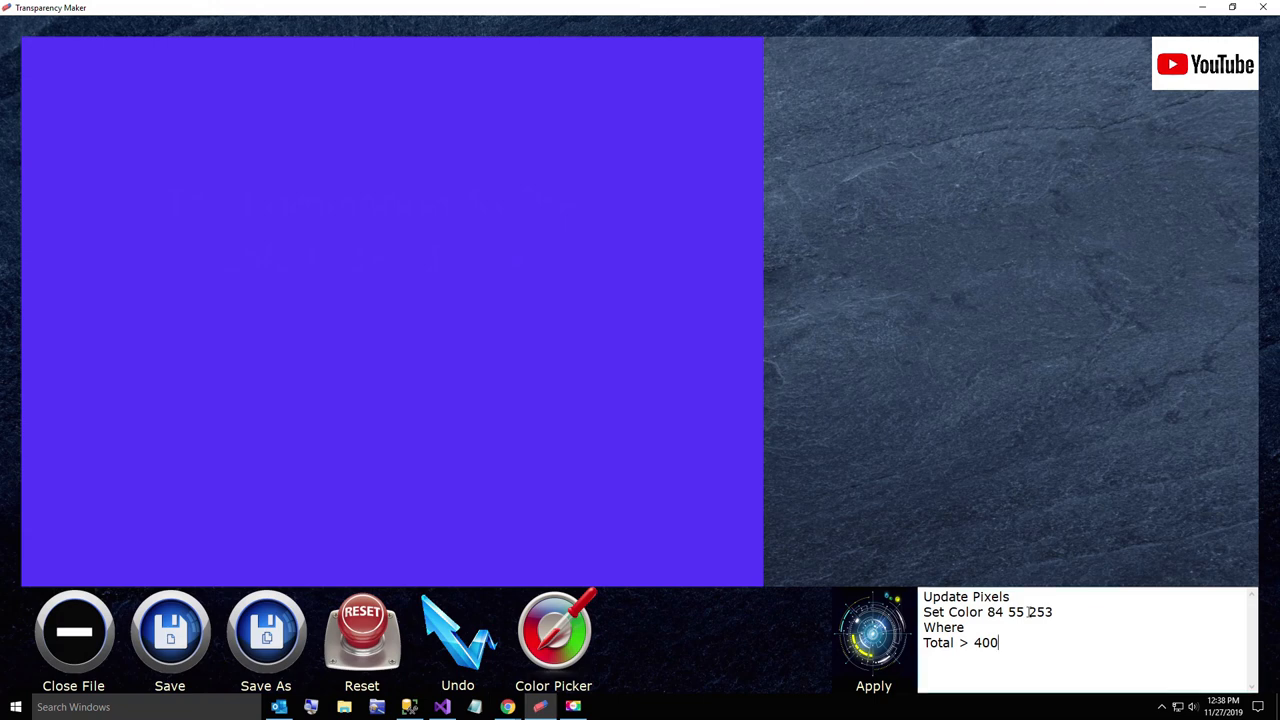
Step: Rewrite the query as 'Hide Pixels Where Total < 394' to target the fill shade
{"action": "type", "text": "Hide Pi"}
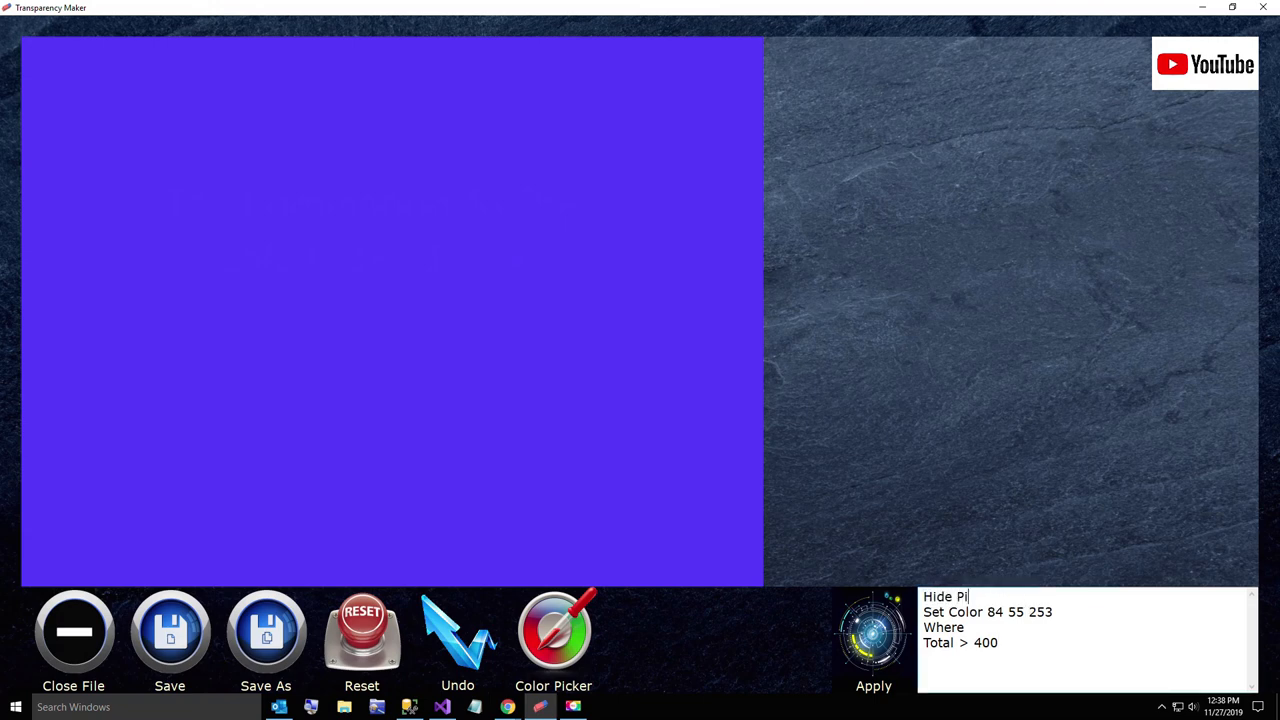
{"action": "type", "text": "xels Wher"}
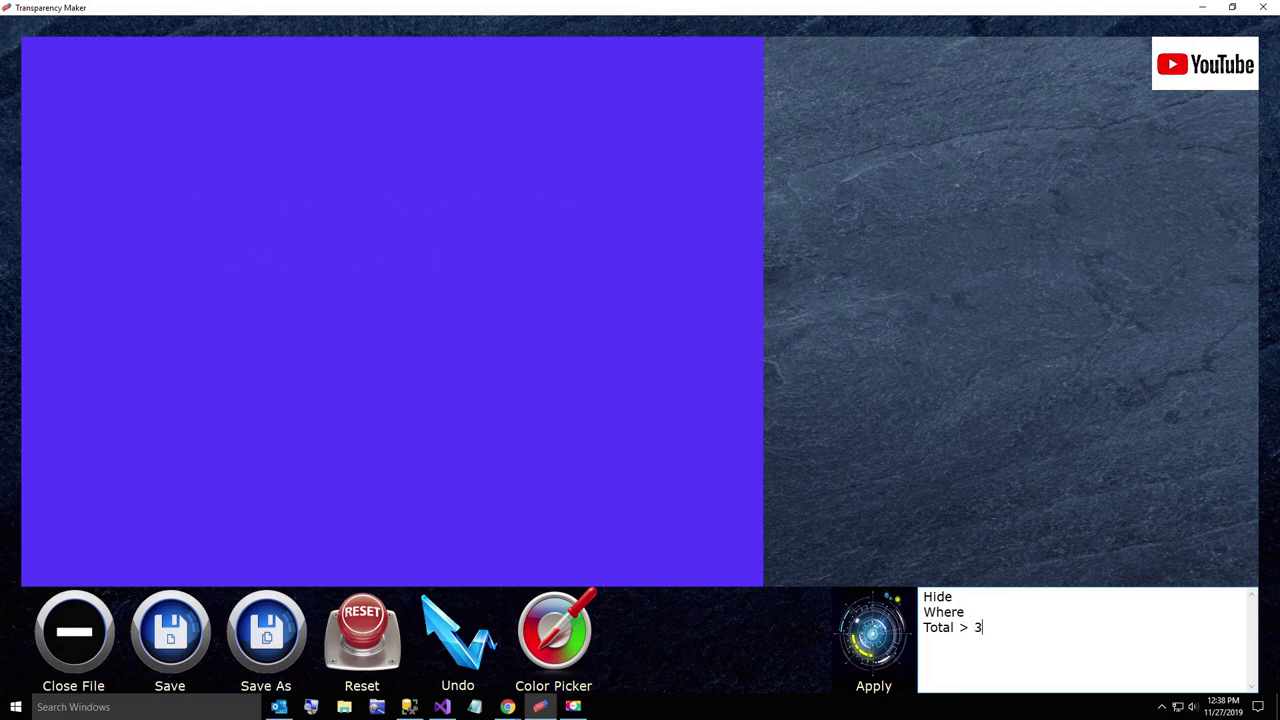
{"action": "type", "text": "9"}
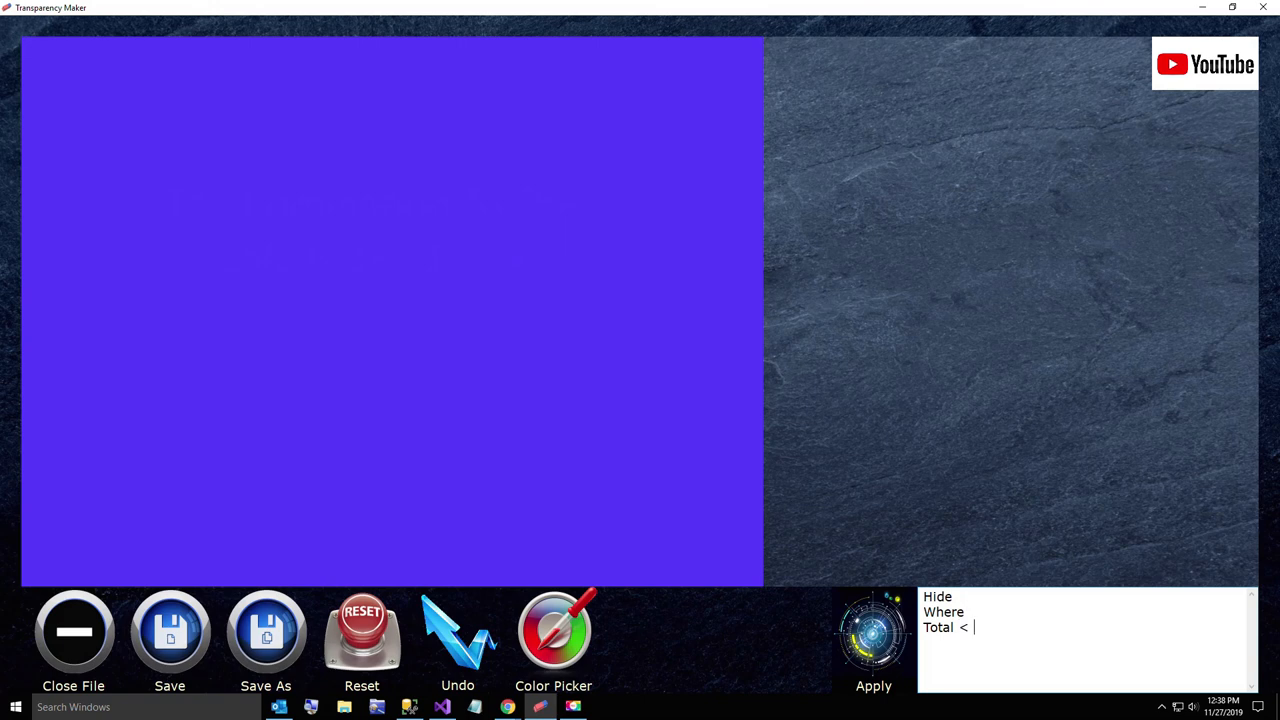
{"action": "type", "text": "39"}
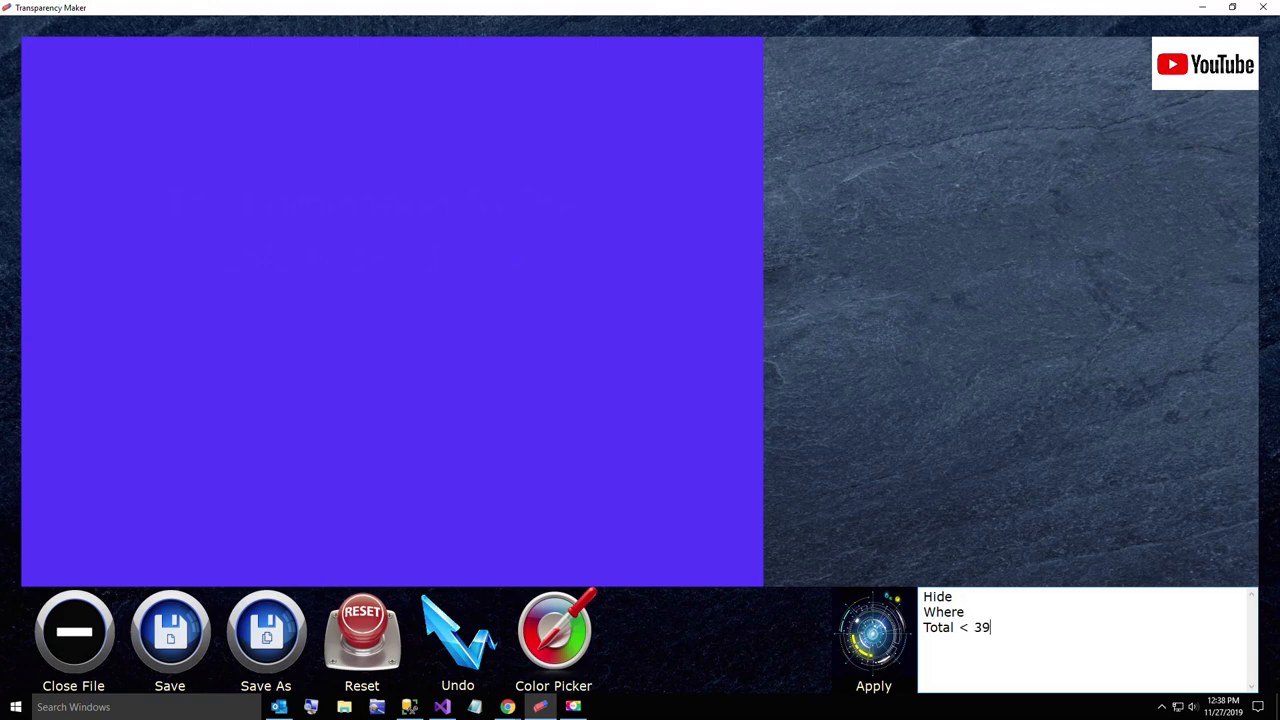
{"action": "type", "text": "4"}
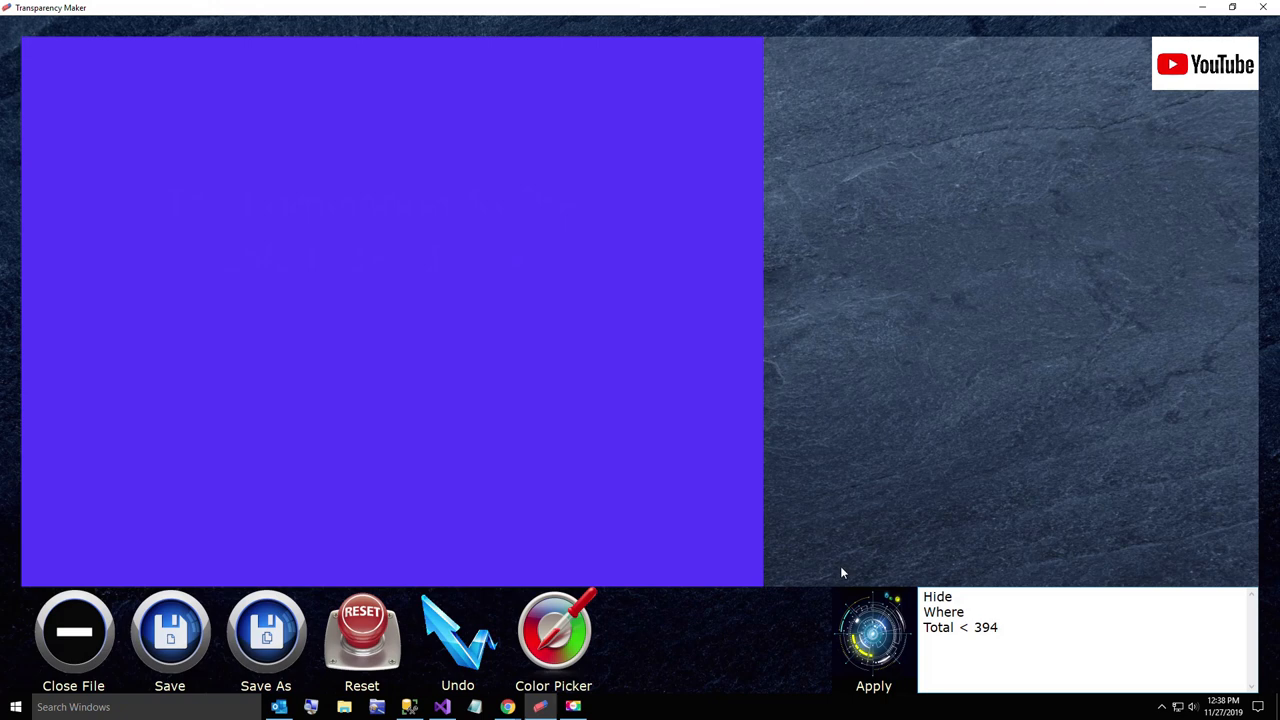
{"action": "mouse_move", "coordinate": [864, 632]}
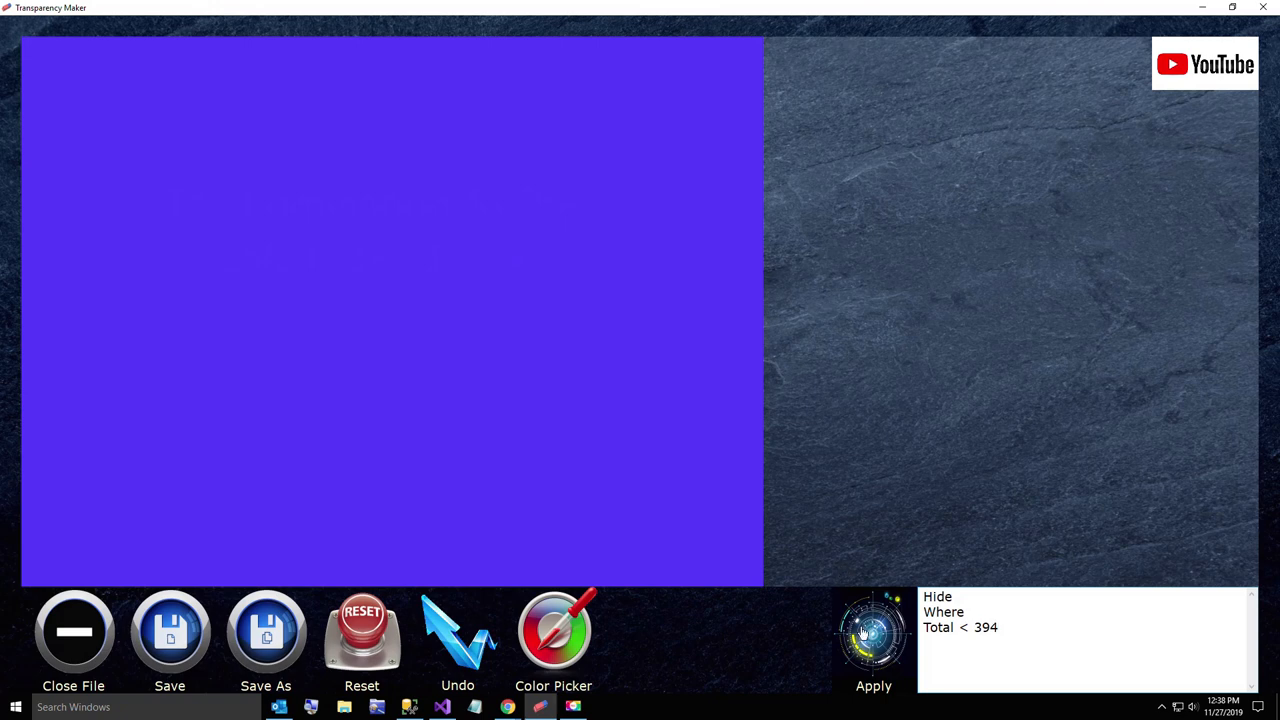